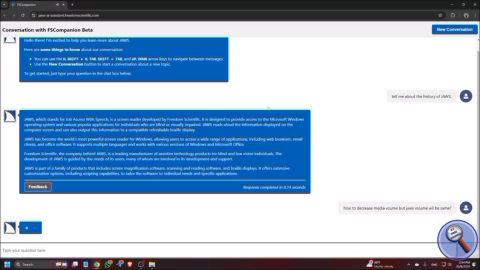
scroll("down", 3)
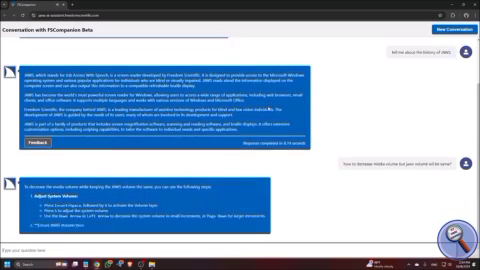
scroll("down", 3)
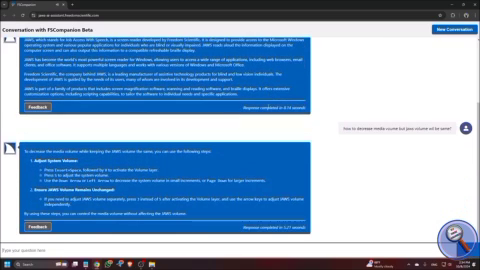